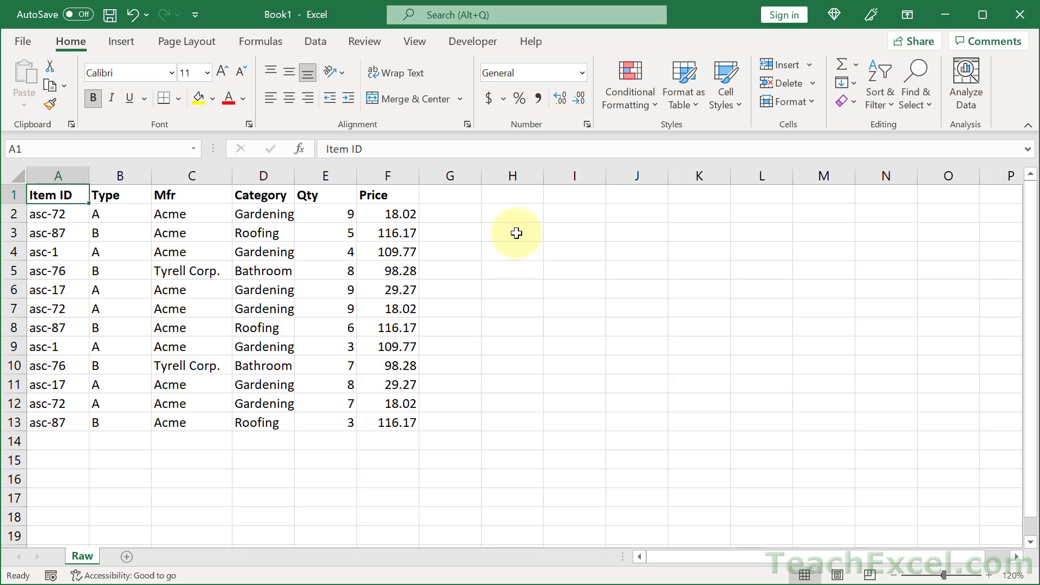
mouse_move(469, 402)
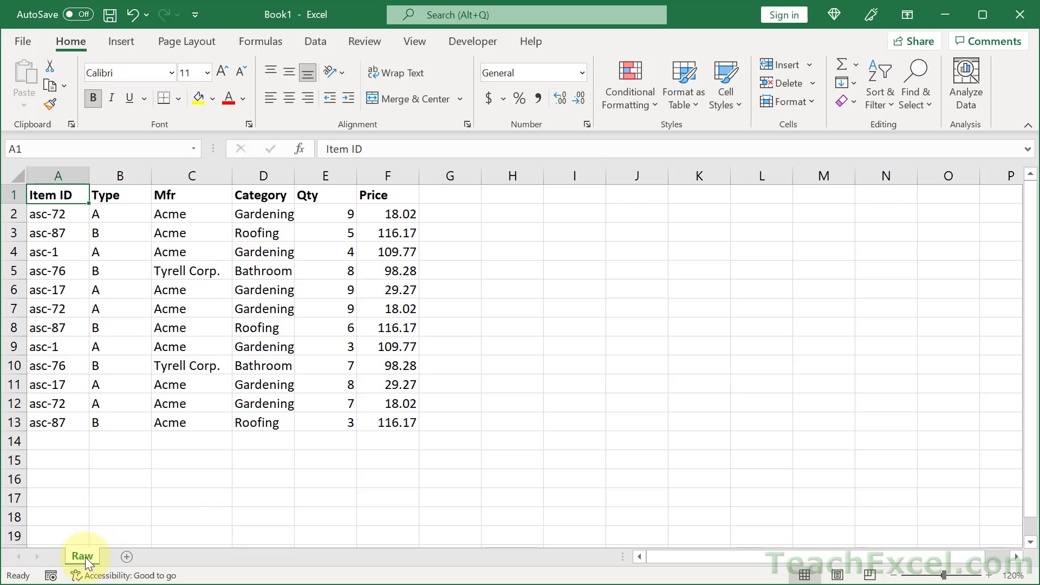
Duplicate the Raw sheet with Move or Copy and Create a copy, producing Raw (2)
right_click(81, 556)
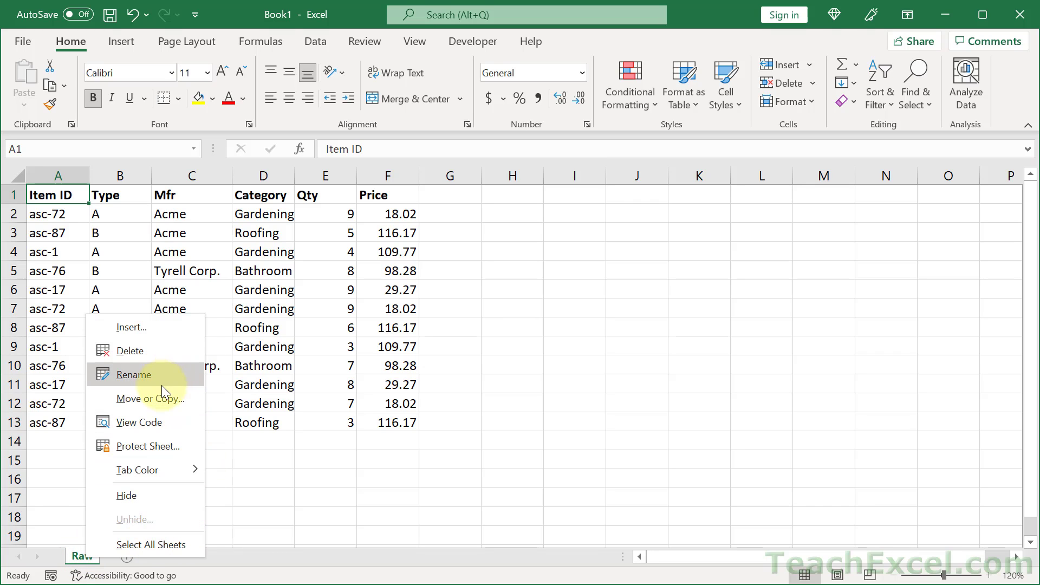
left_click(150, 398)
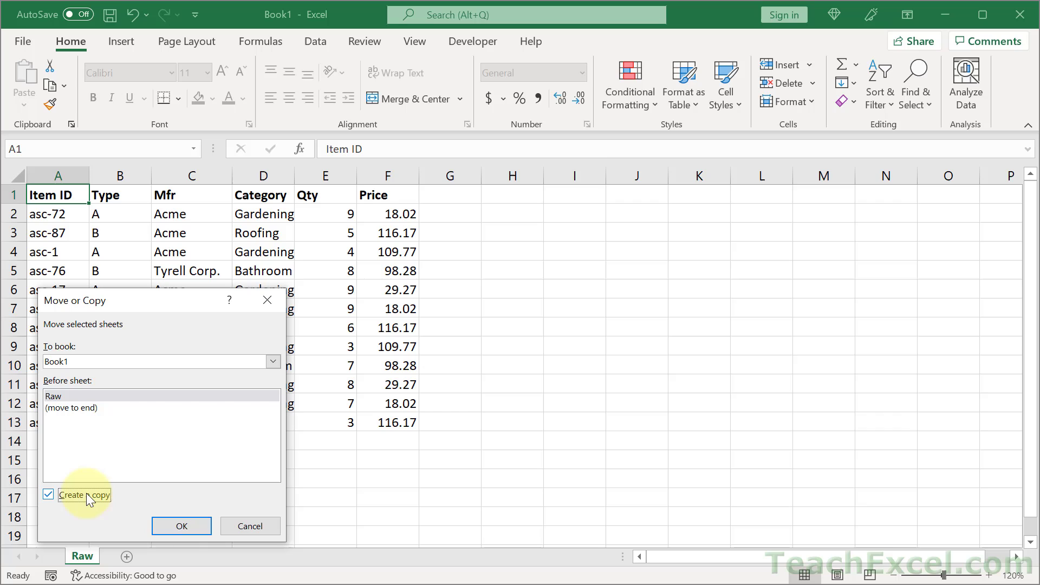
left_click(181, 525)
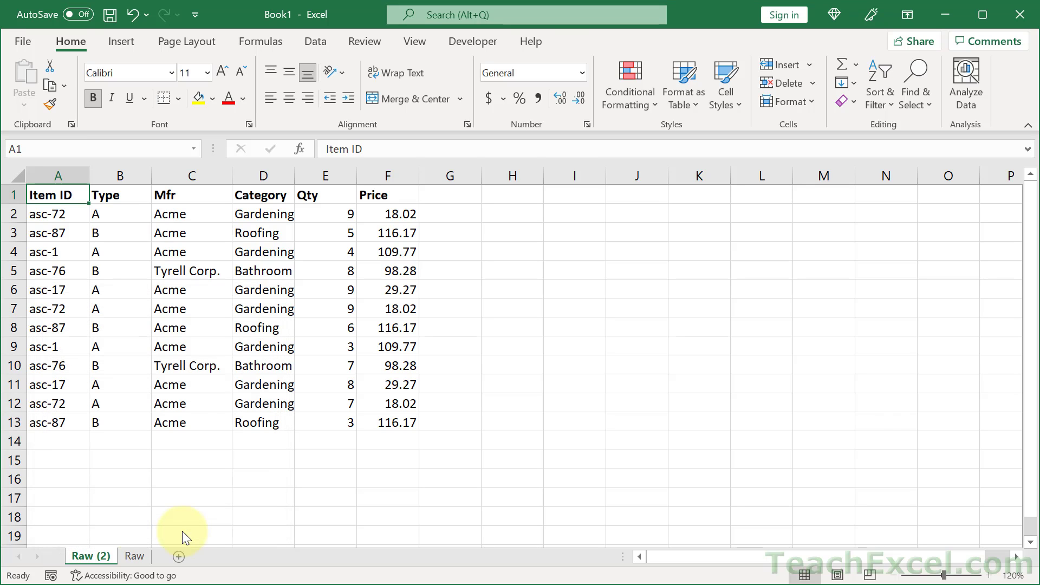
mouse_move(148, 241)
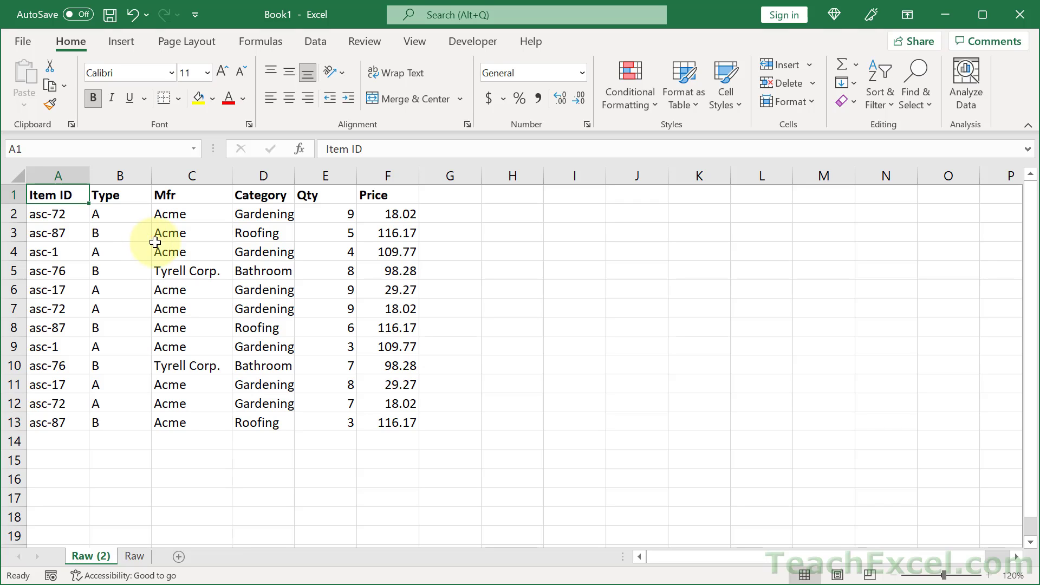
Sort the Raw (2) rows ascending by Item ID, then select cell A2
left_click(316, 41)
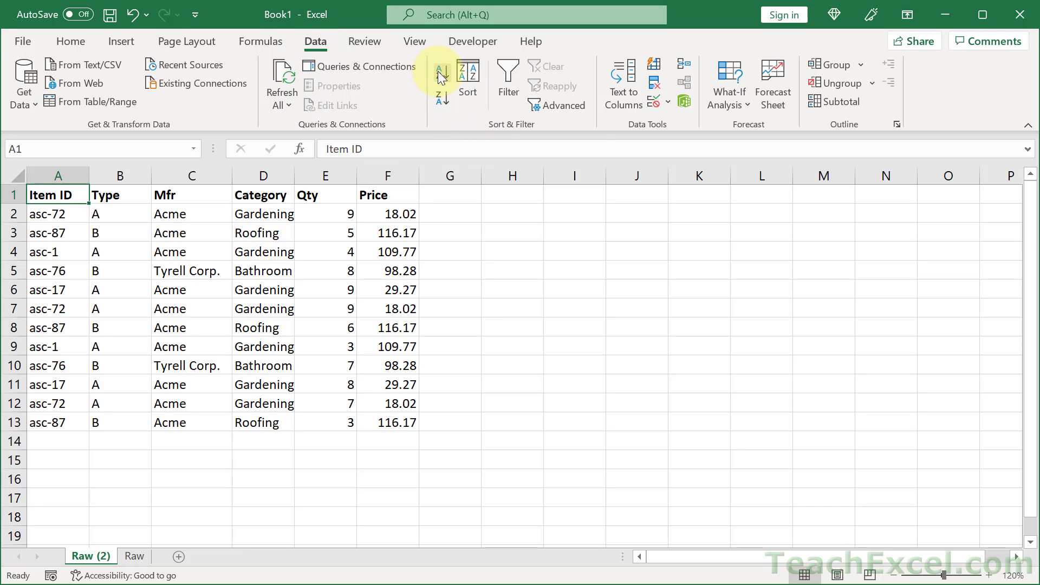
left_click(440, 71)
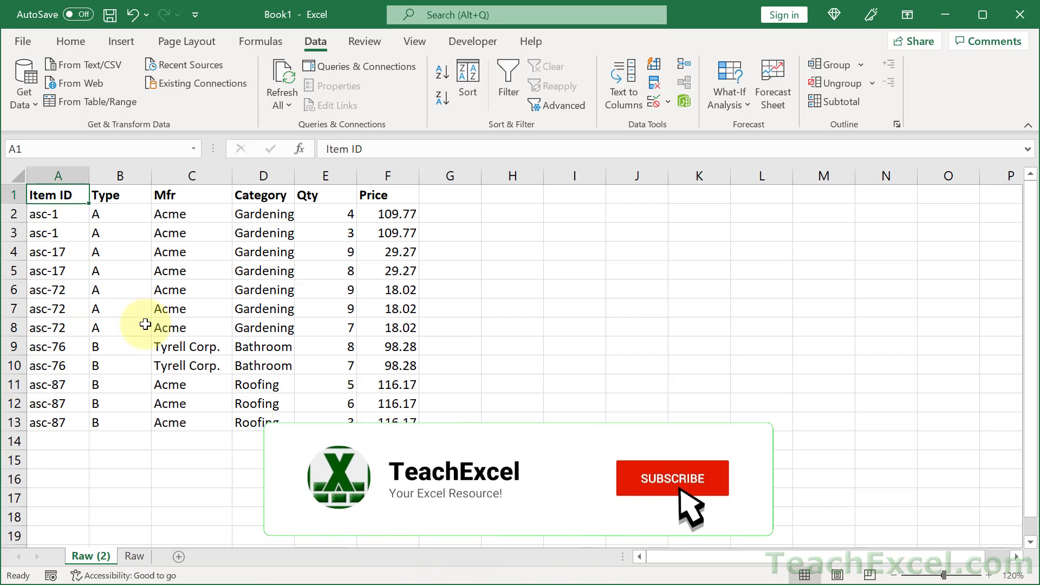
left_click(672, 478)
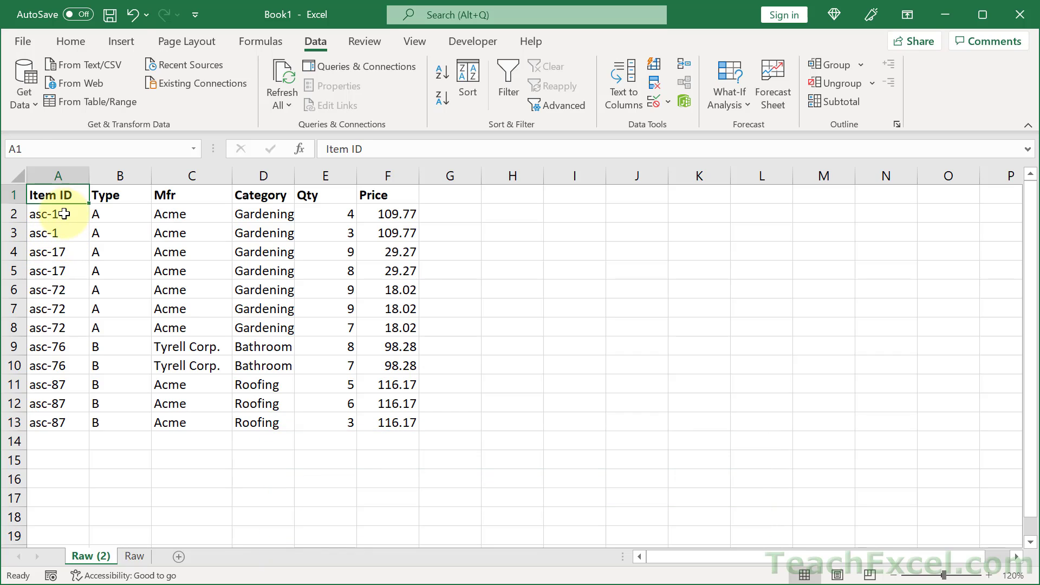
left_click_drag(58, 213, 58, 233)
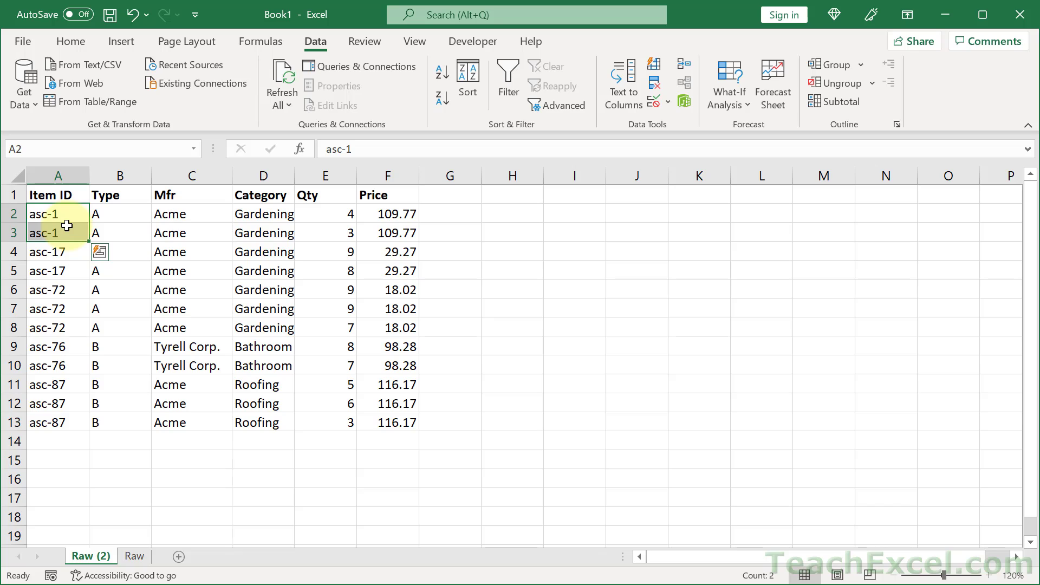
left_click(58, 213)
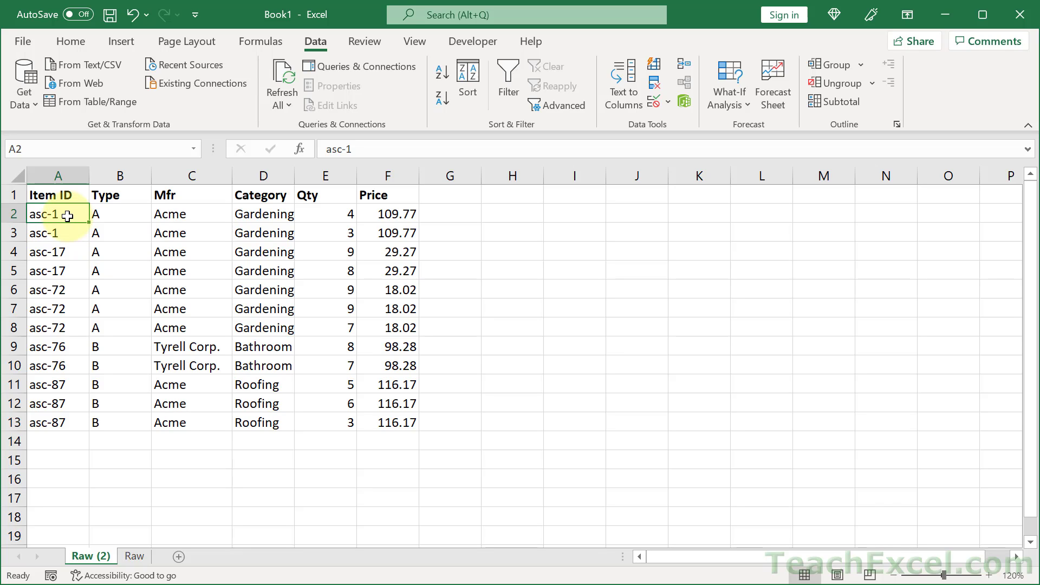
mouse_move(192, 182)
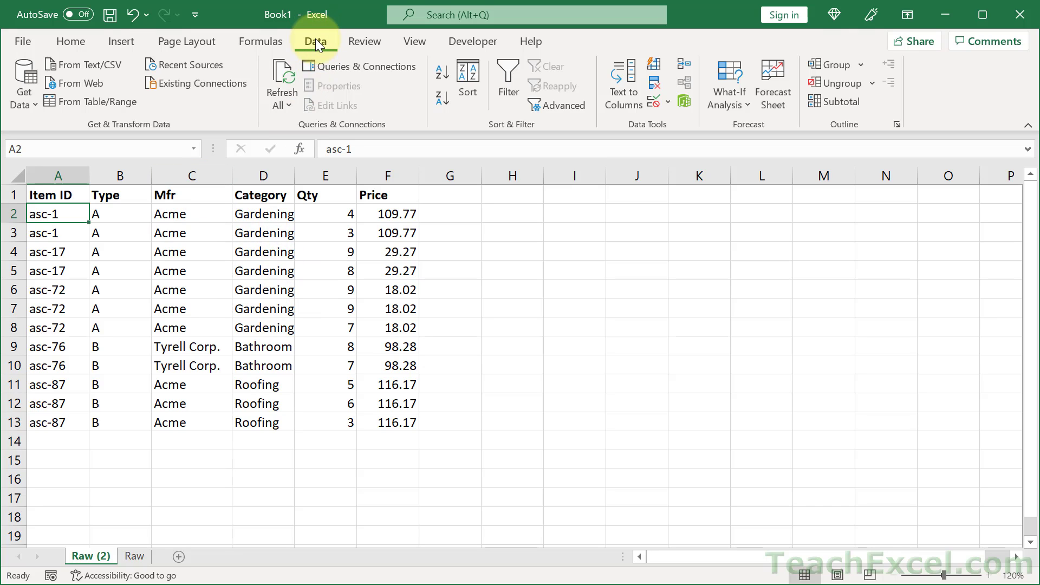
mouse_move(842, 101)
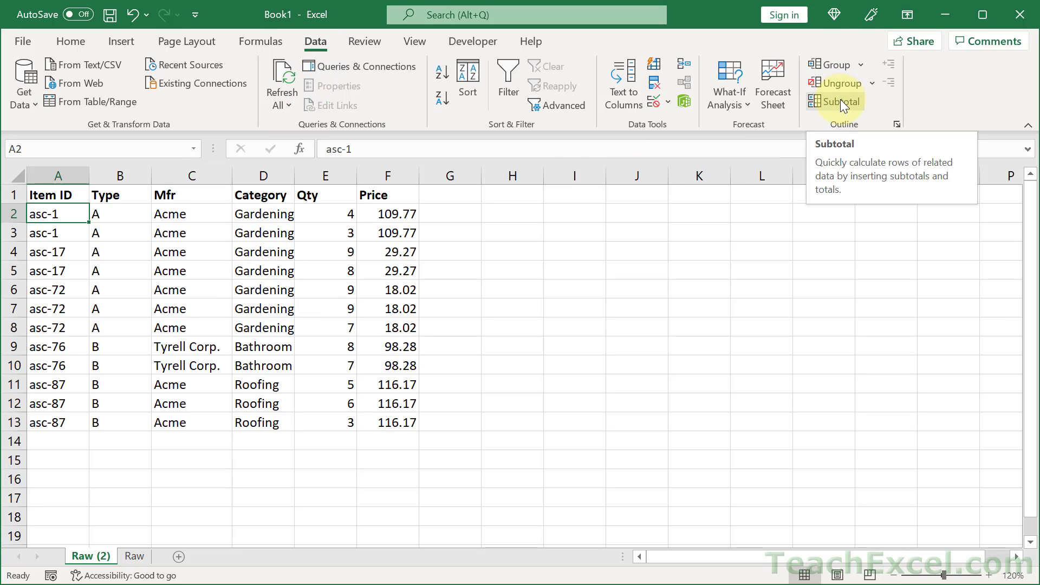
Open the Subtotal dialog and set 'At each change in' to Item ID
left_click(839, 101)
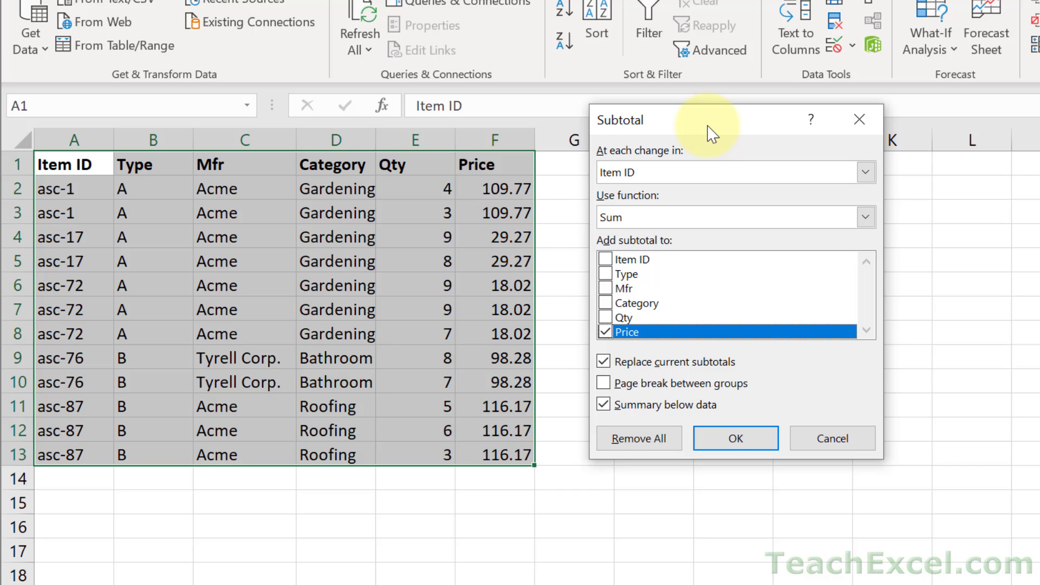
mouse_move(600, 159)
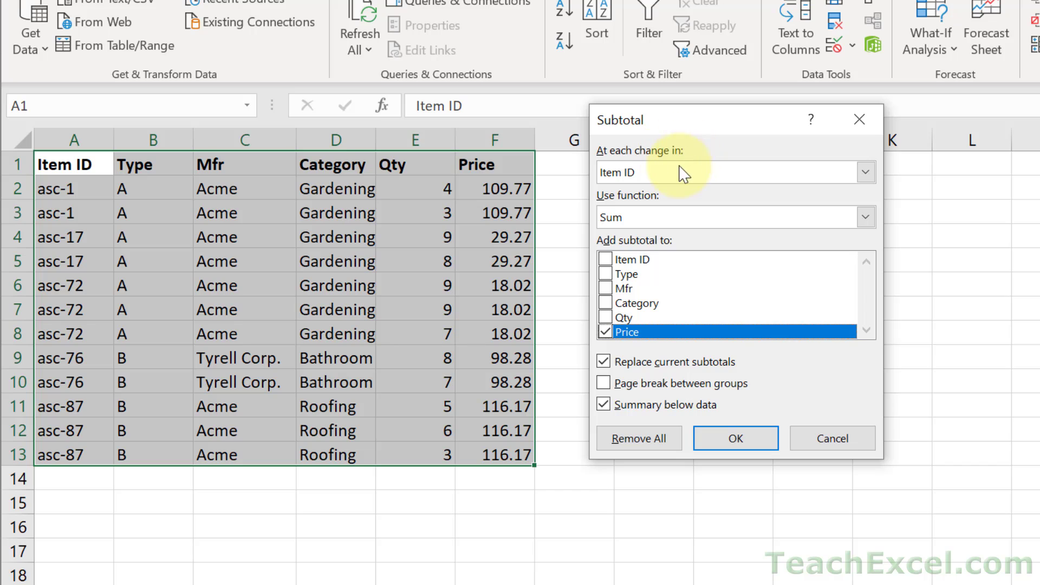
mouse_move(895, 186)
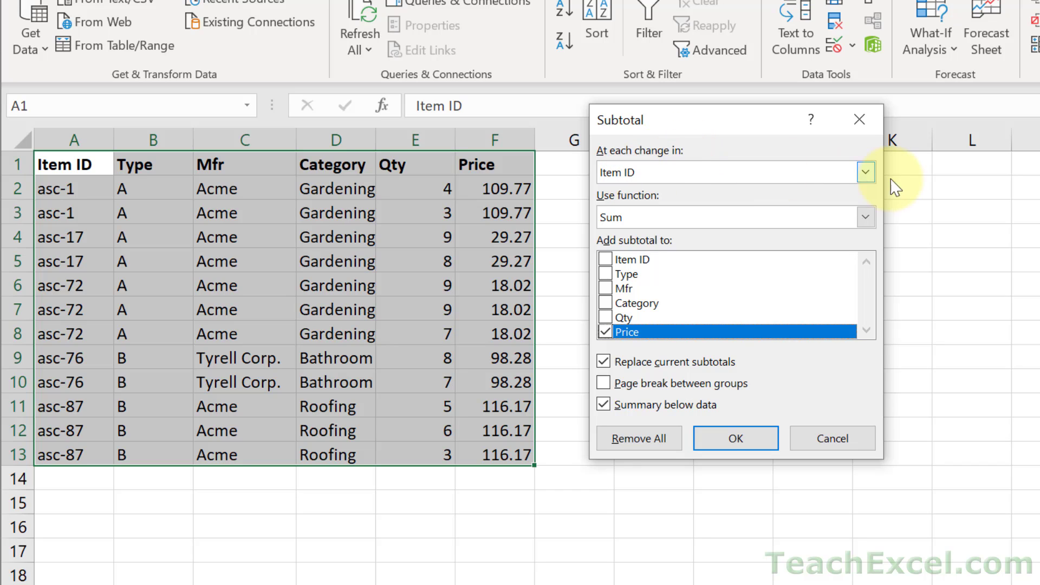
left_click(865, 172)
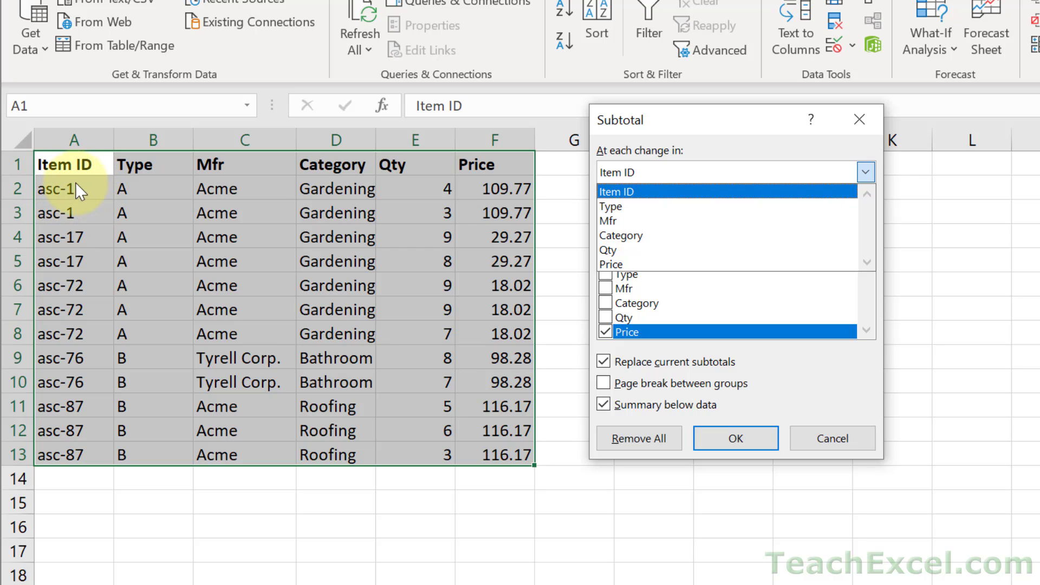
mouse_move(59, 244)
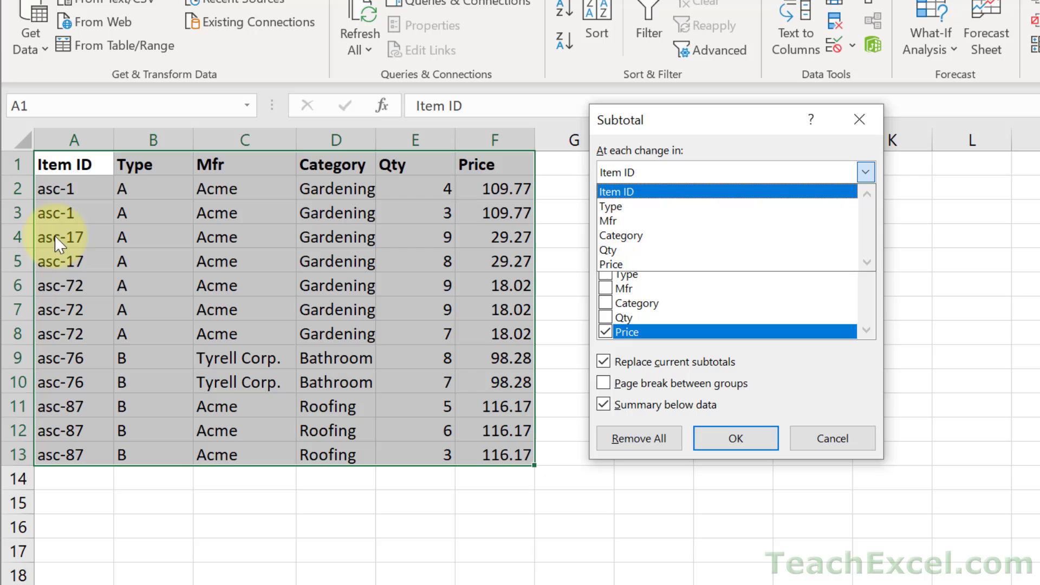
mouse_move(118, 238)
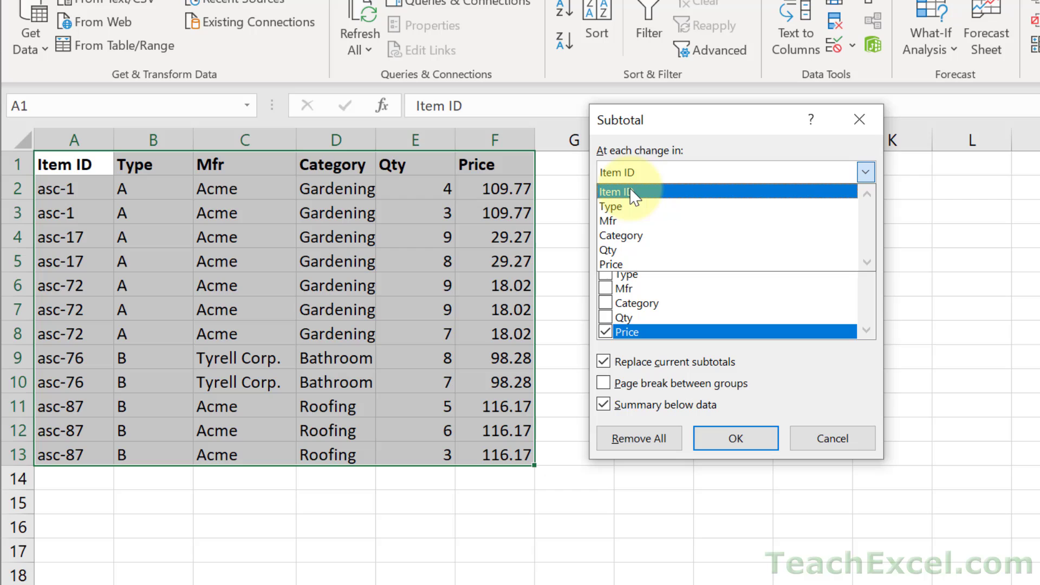
left_click(618, 192)
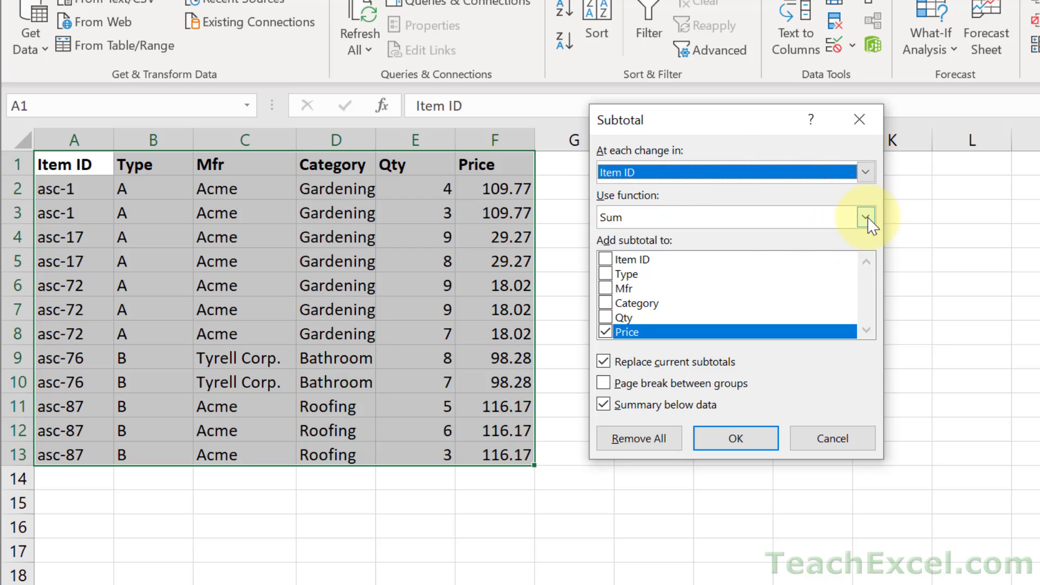
Apply Sum subtotals on Qty only, with Price and Replace current subtotals unchecked
left_click(865, 217)
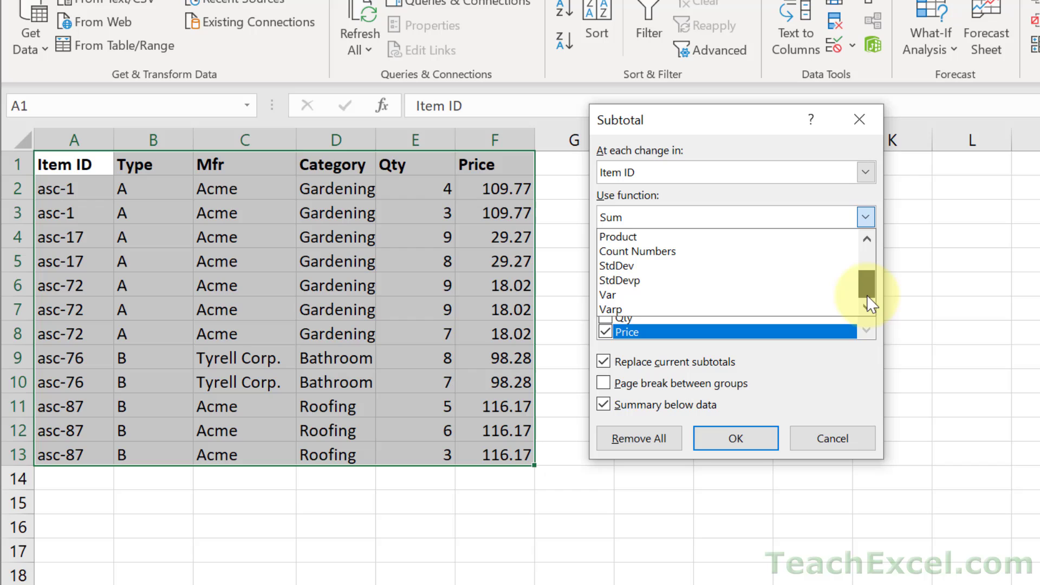
left_click(866, 239)
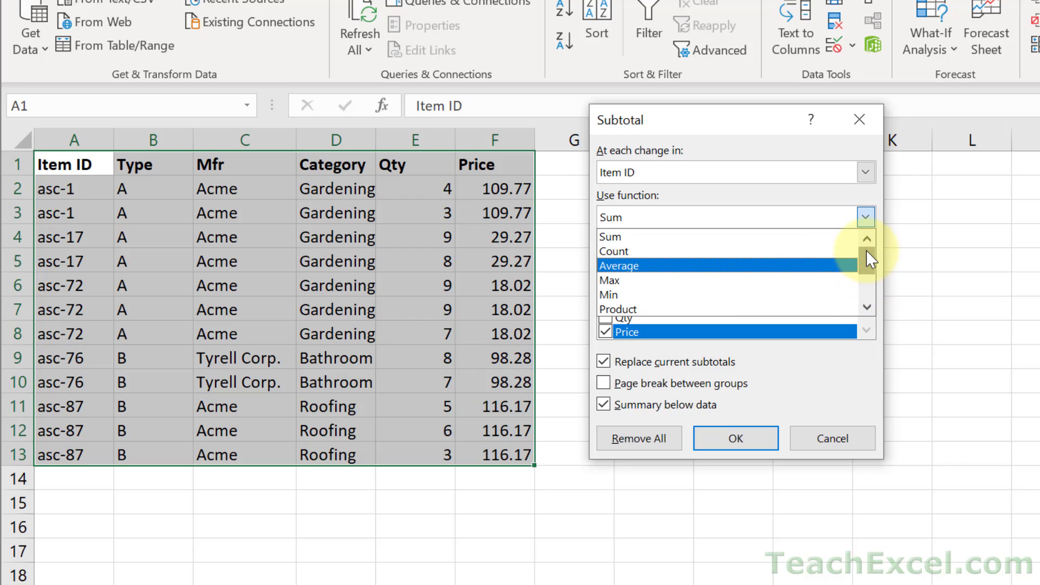
left_click(608, 237)
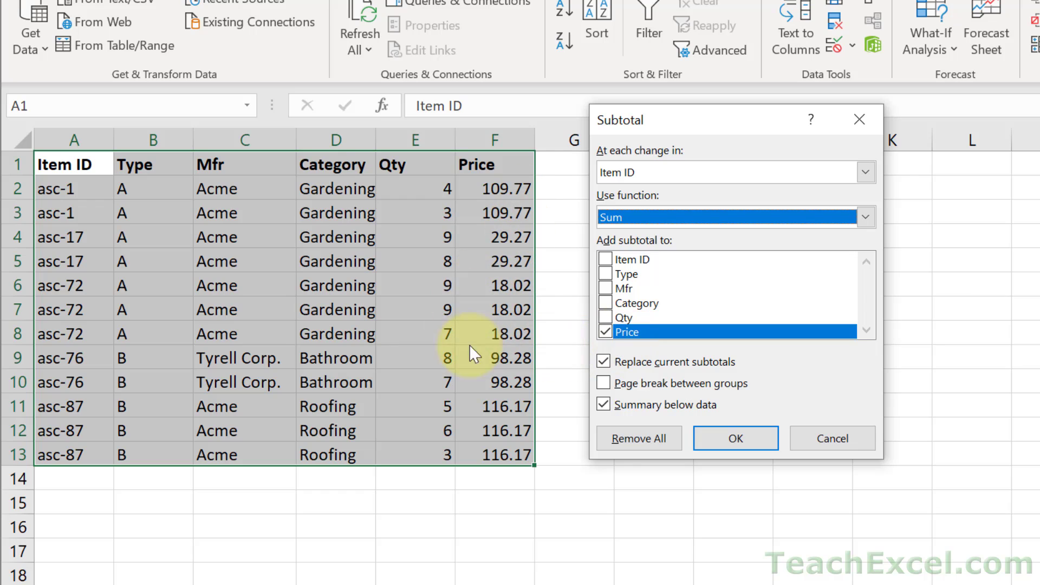
mouse_move(462, 313)
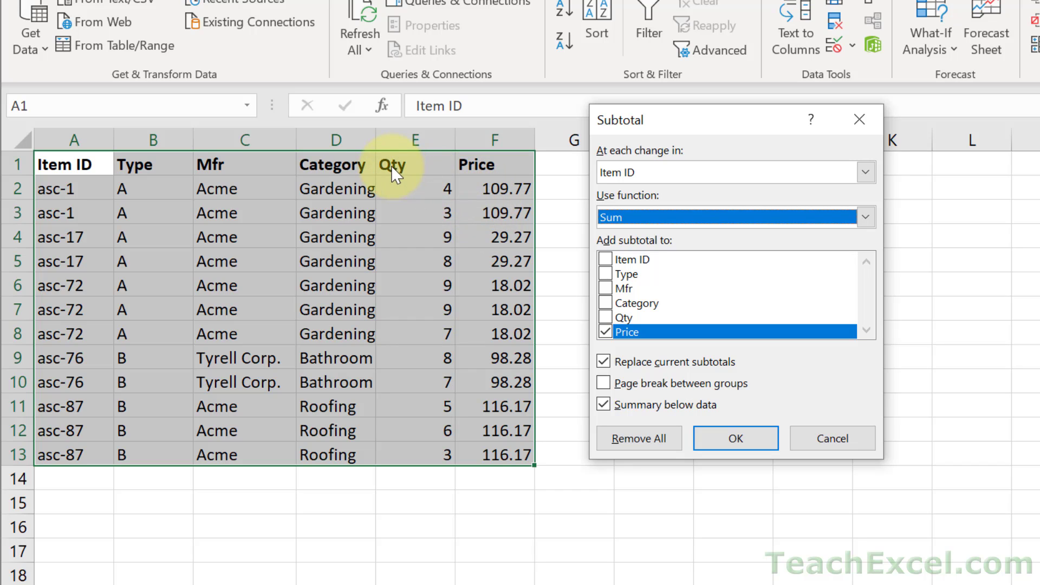
mouse_move(425, 216)
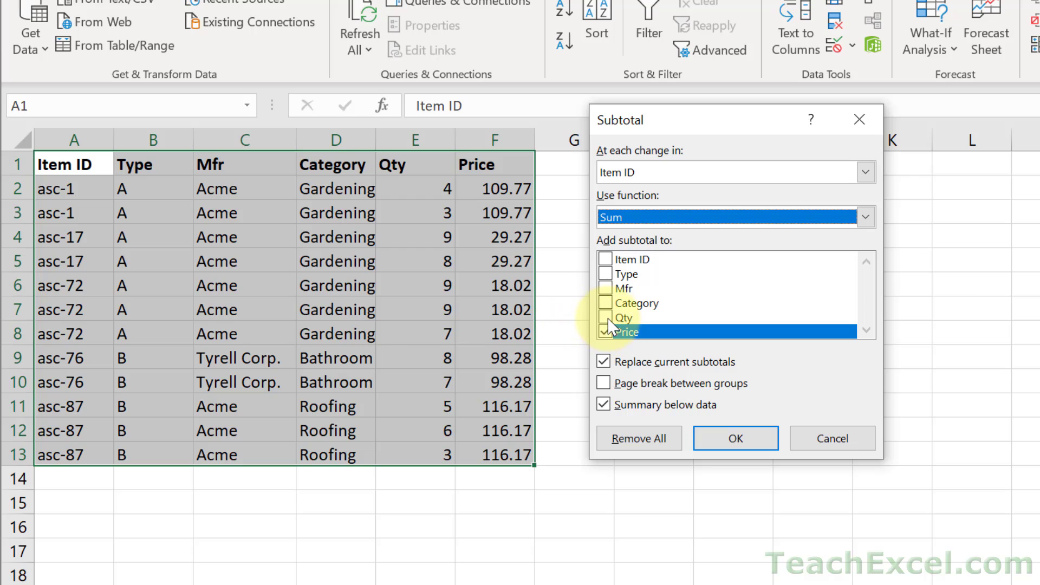
left_click(605, 317)
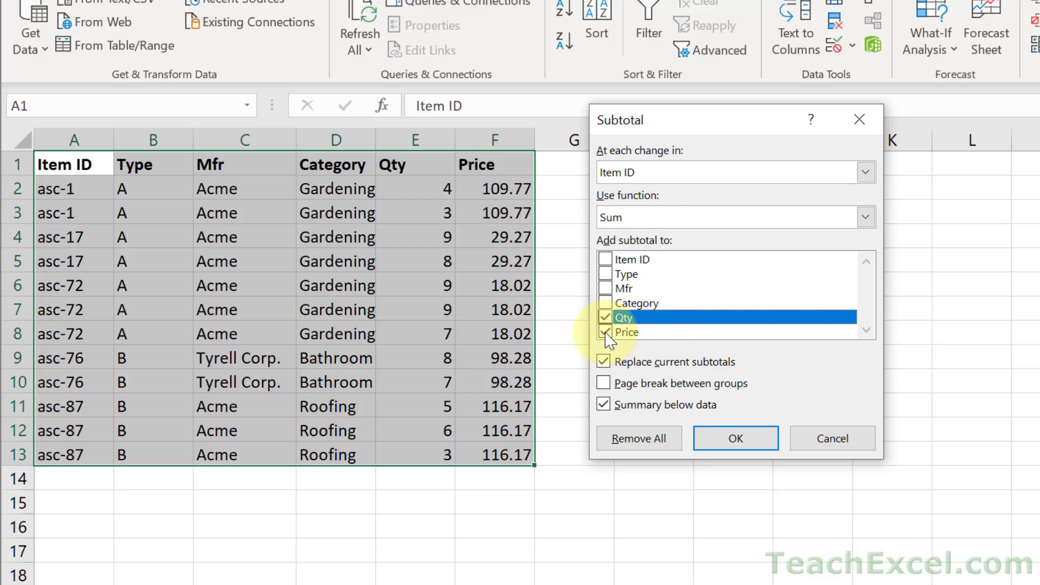
left_click(623, 331)
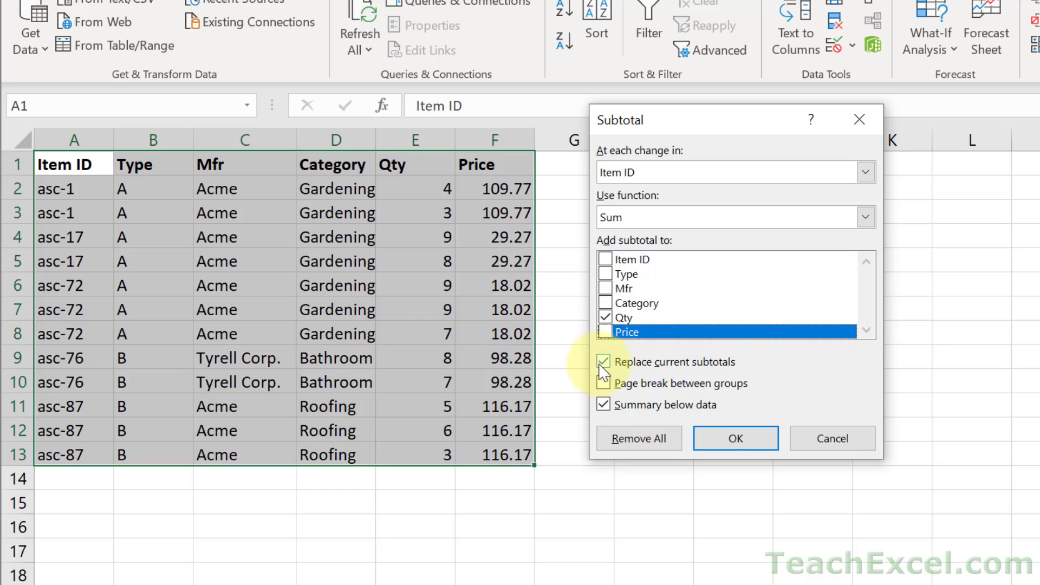
left_click(603, 362)
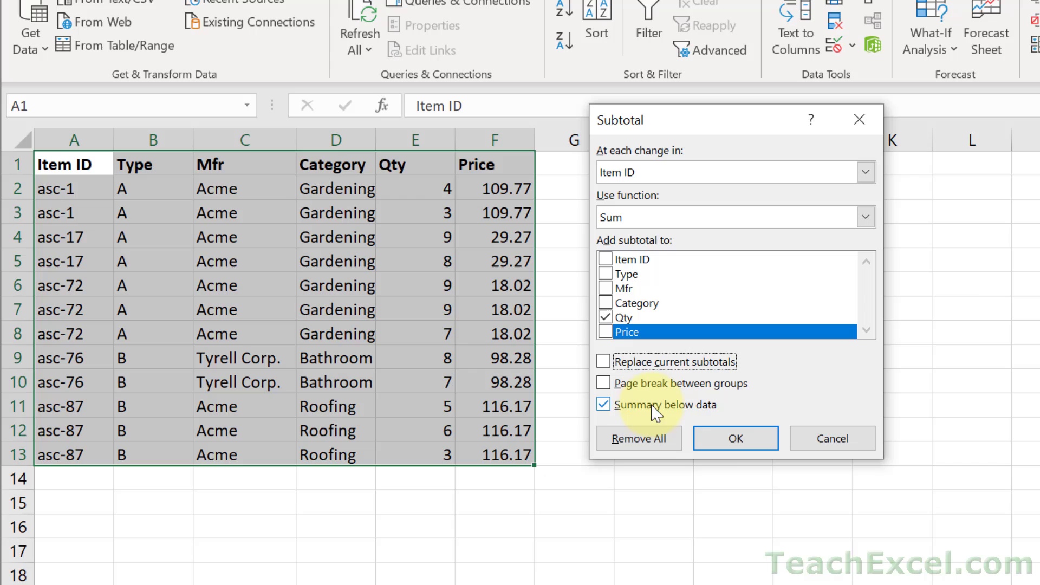
left_click(735, 438)
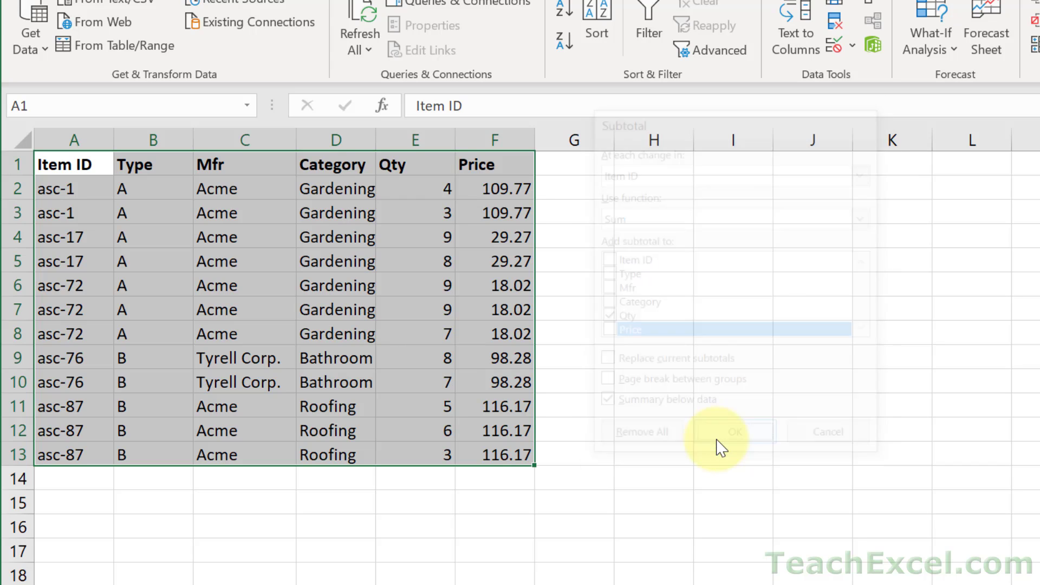
left_click(733, 431)
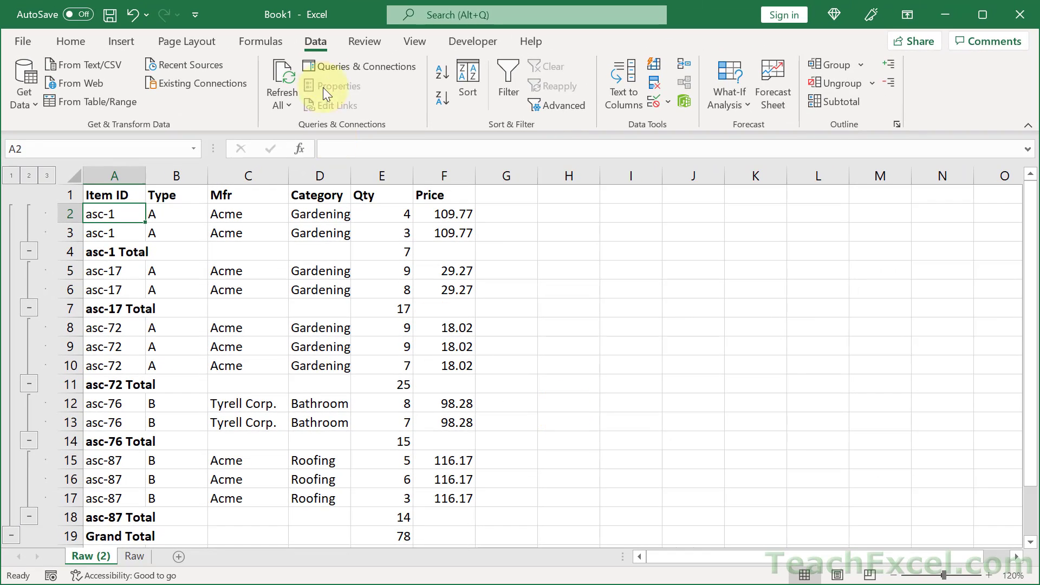
left_click(315, 41)
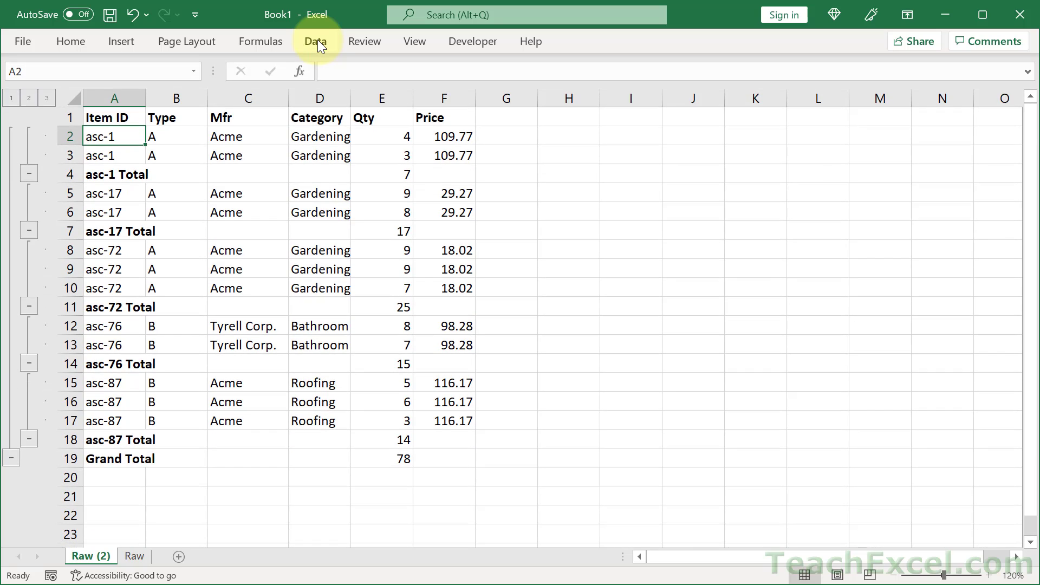
left_click(29, 98)
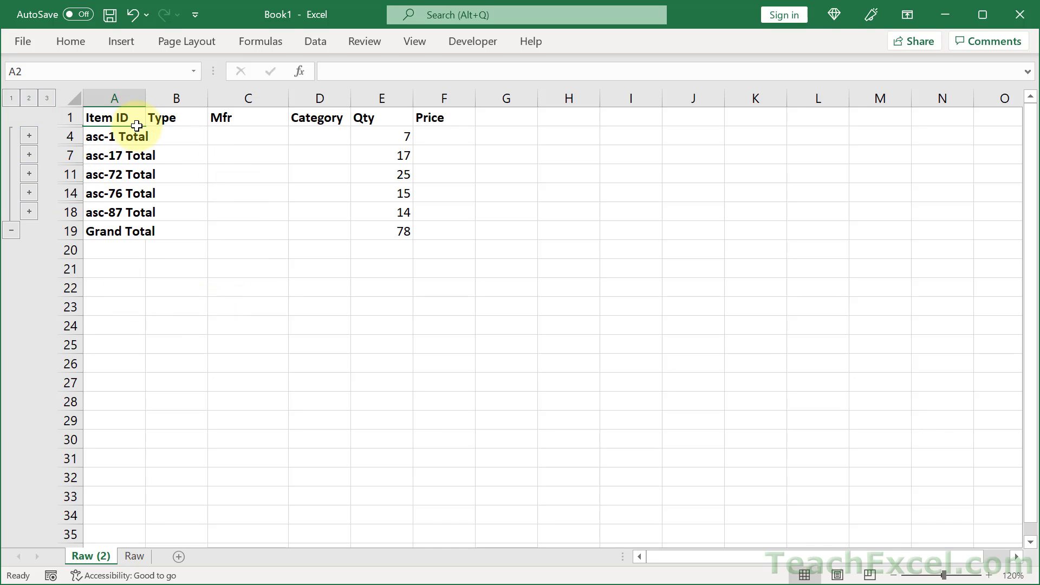
mouse_move(375, 133)
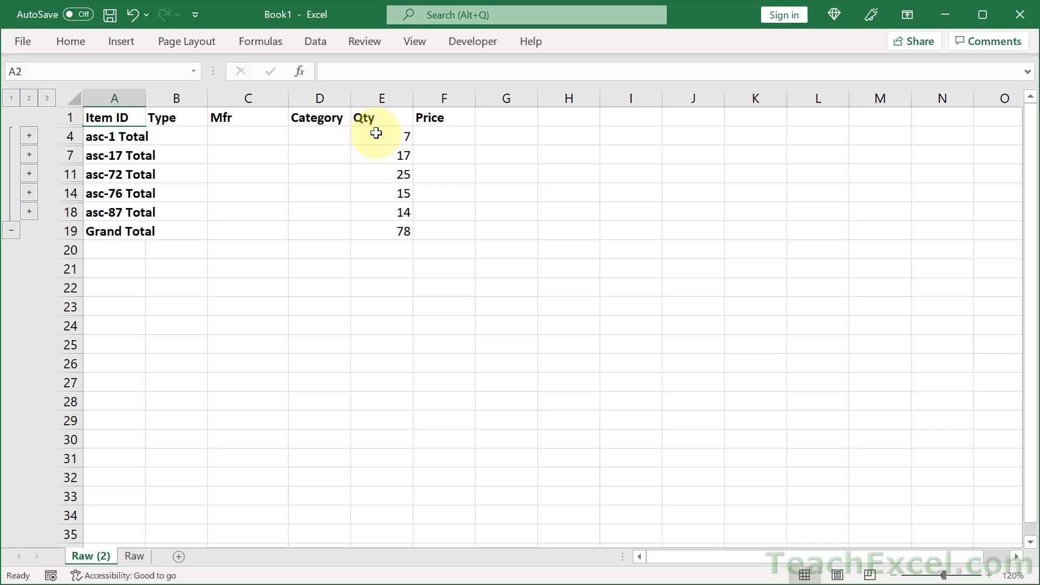
left_click(113, 136)
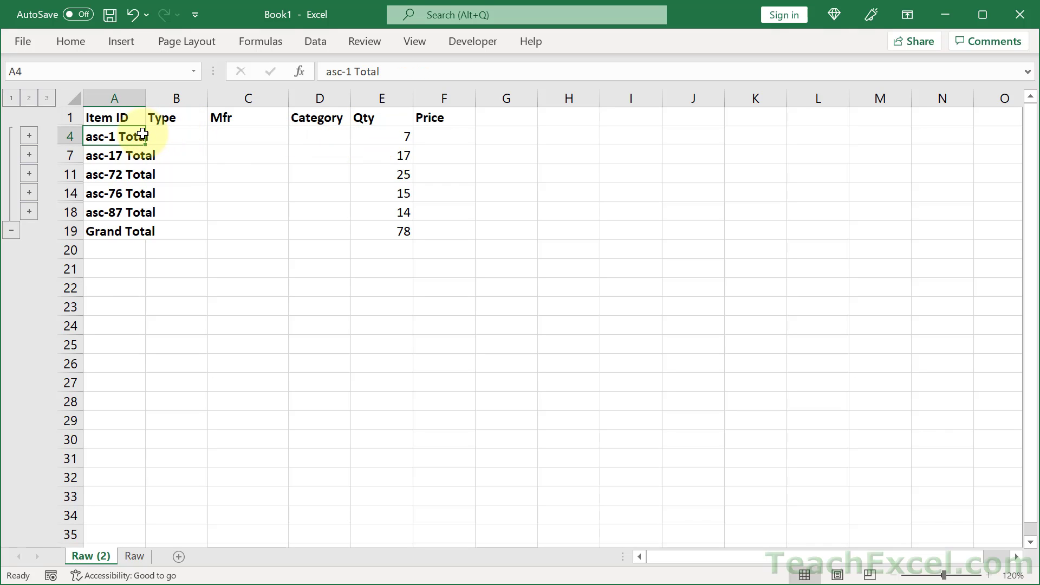
left_click(29, 135)
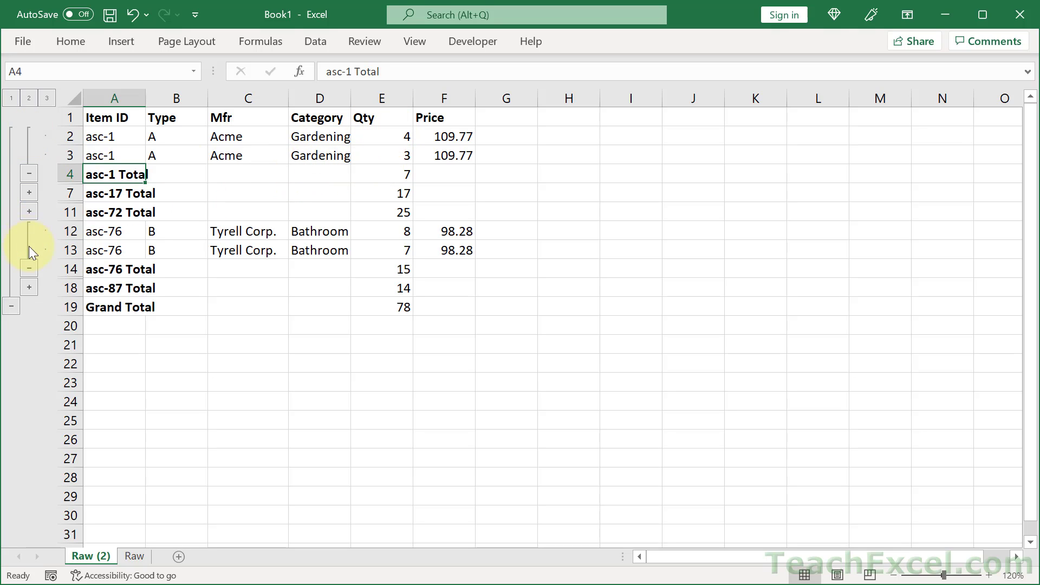
left_click(46, 98)
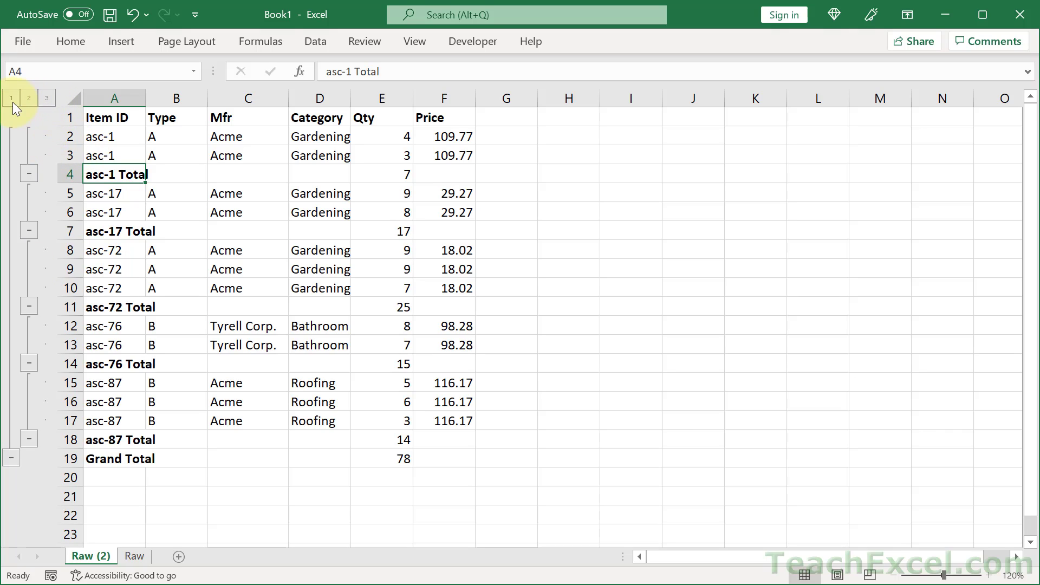
left_click(11, 98)
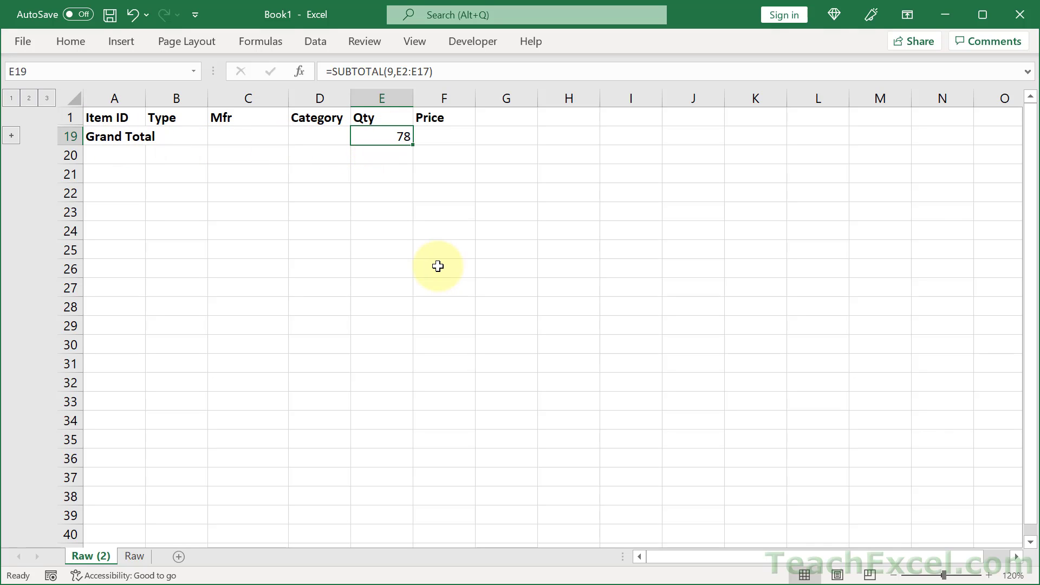
left_click(29, 97)
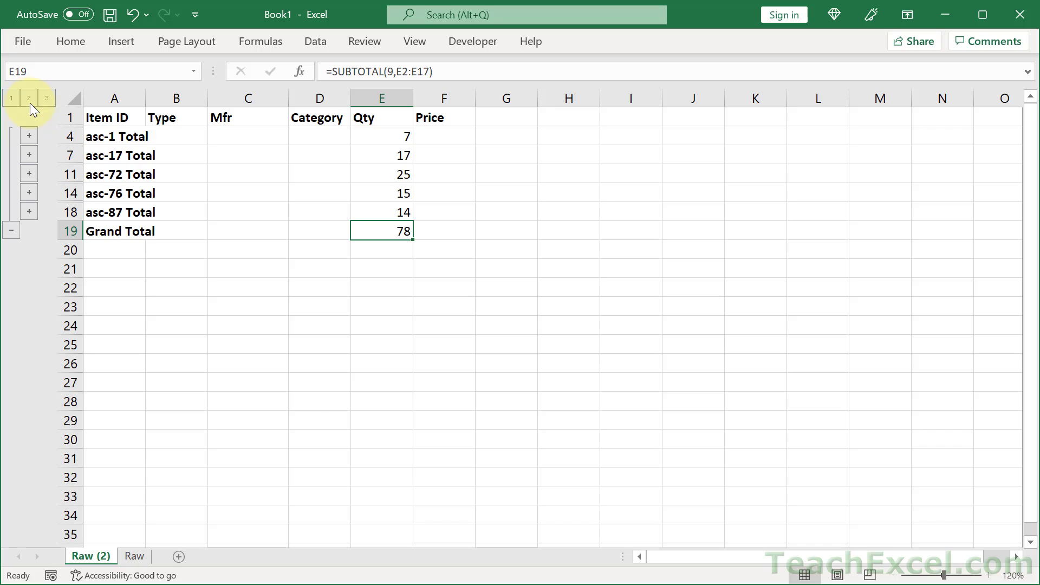
left_click(45, 97)
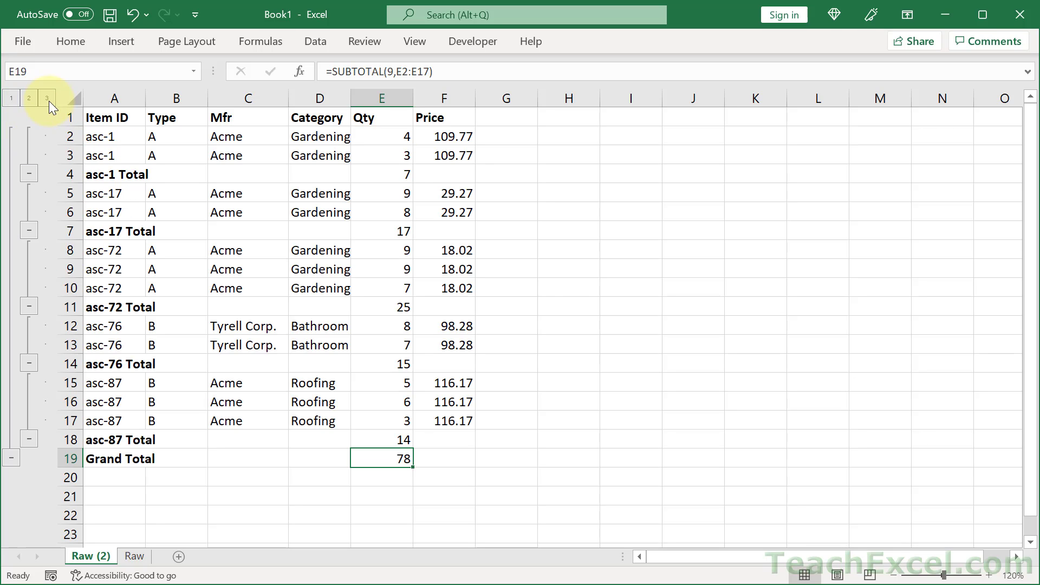
mouse_move(534, 287)
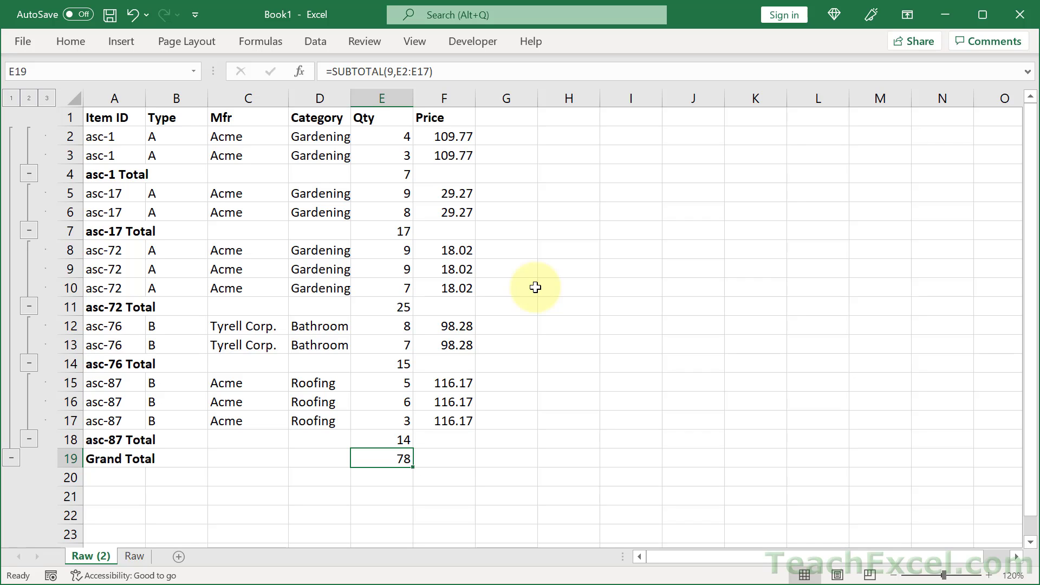
left_click(247, 193)
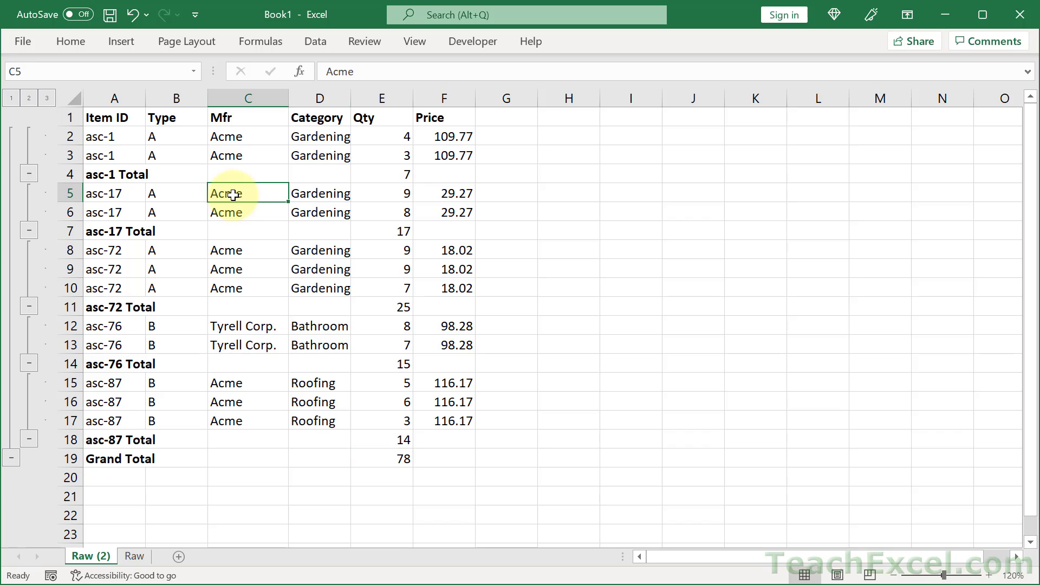
left_click(316, 41)
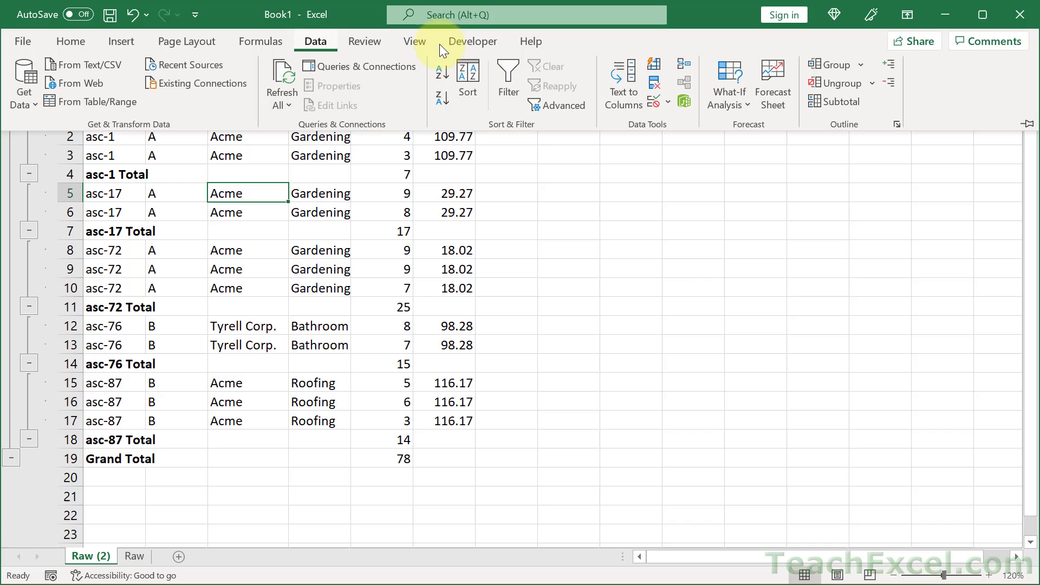
Clear every subtotal from Raw (2) using Remove All in the Subtotal dialog
left_click(839, 101)
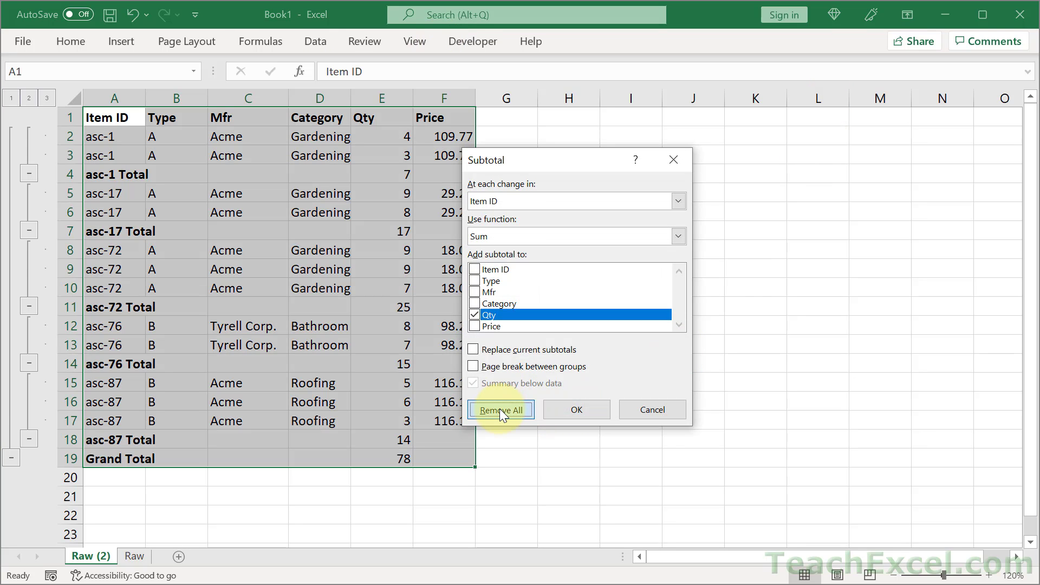
left_click(499, 410)
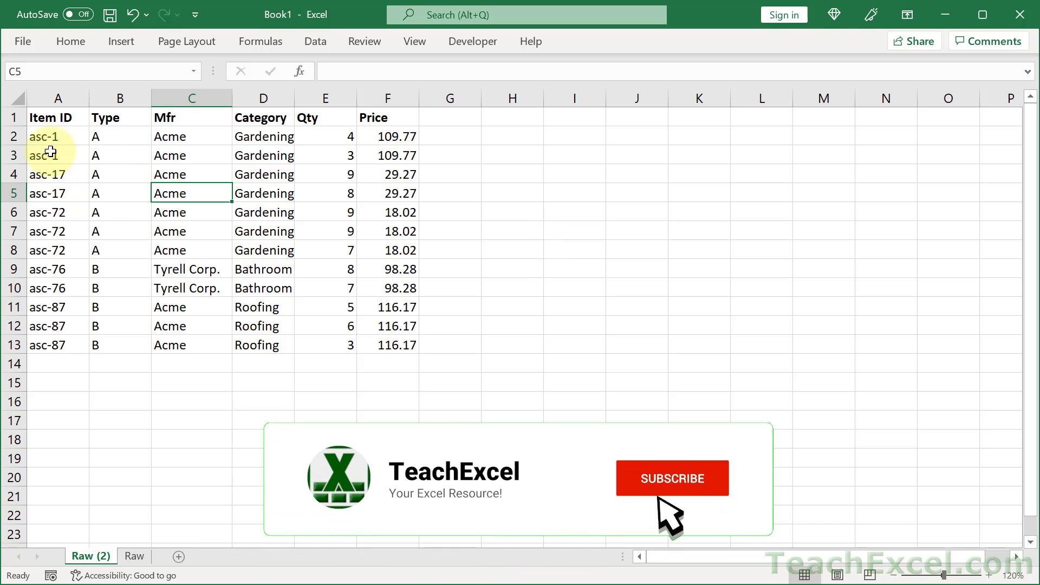
left_click(671, 479)
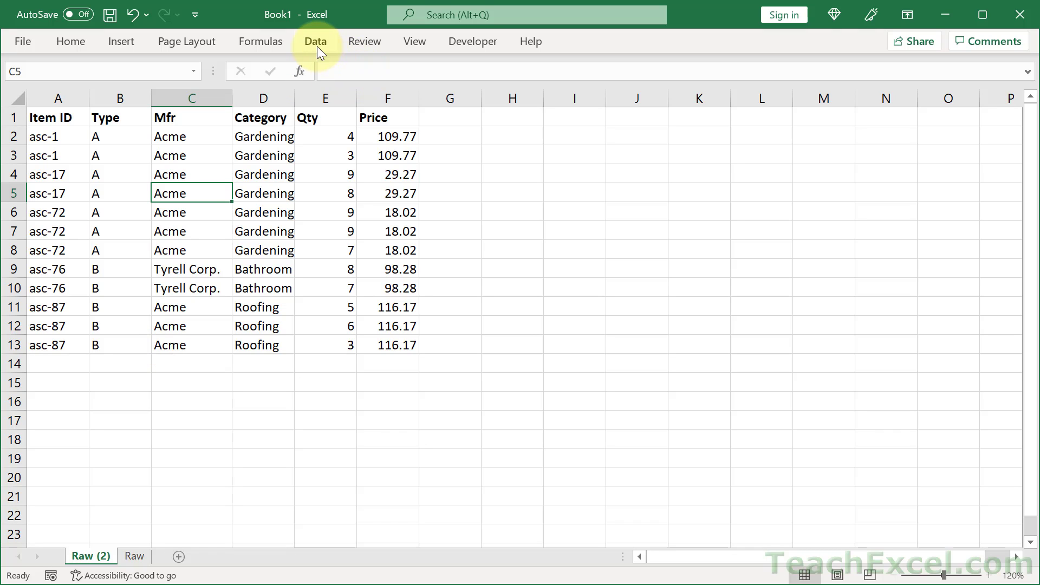
Reopen the Subtotal dialog over the sorted item table
left_click(315, 41)
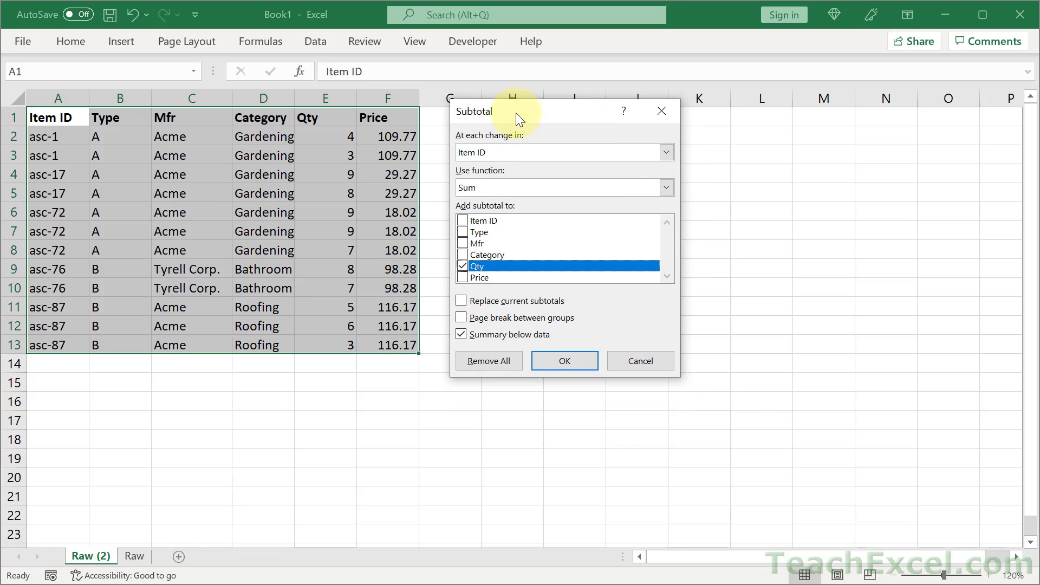
mouse_move(726, 242)
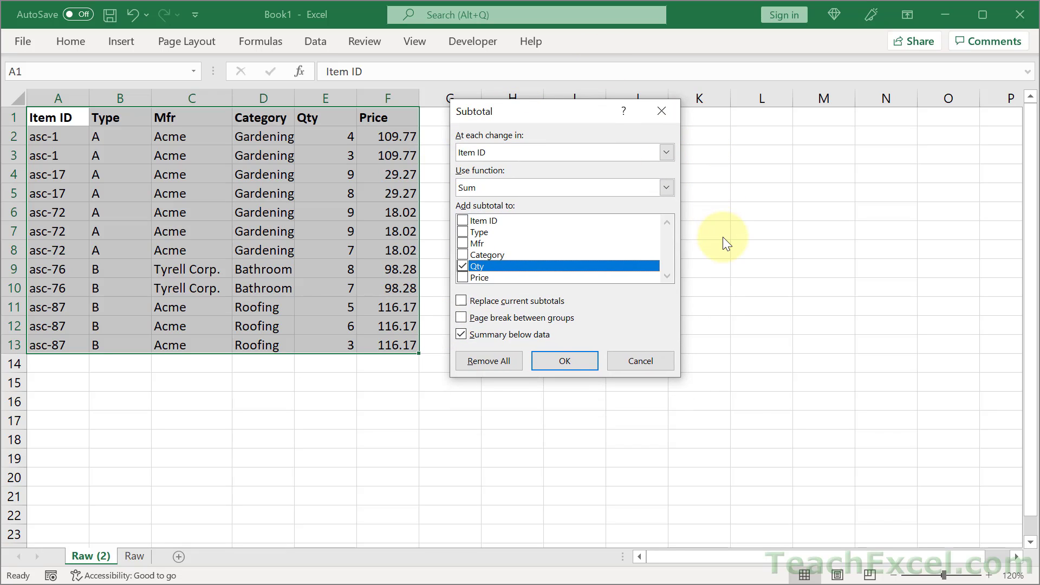